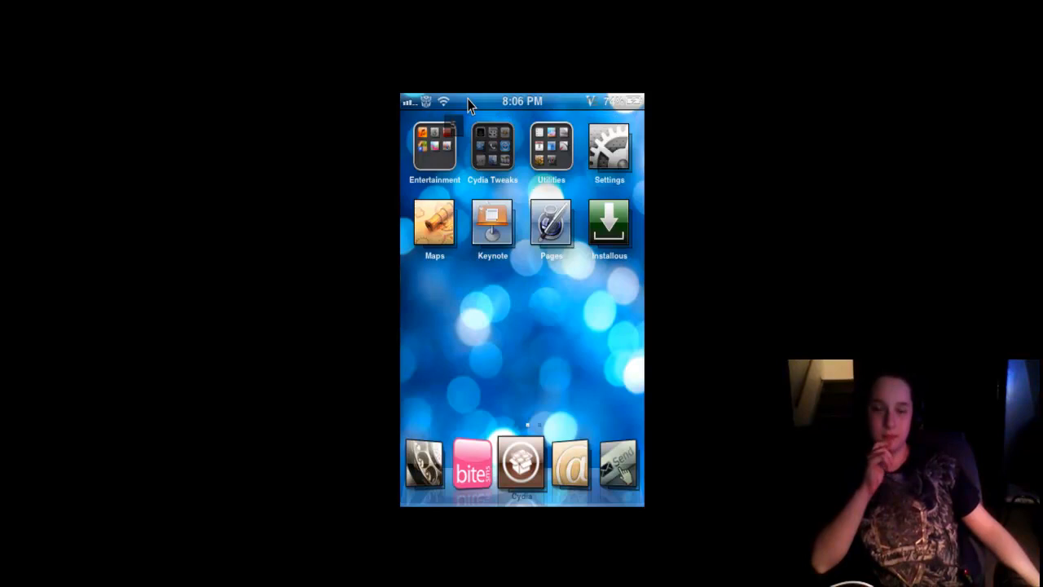
- Launch iFile and land in the HTCWeather folder under vWallpaper2/Webviews
click(492, 147)
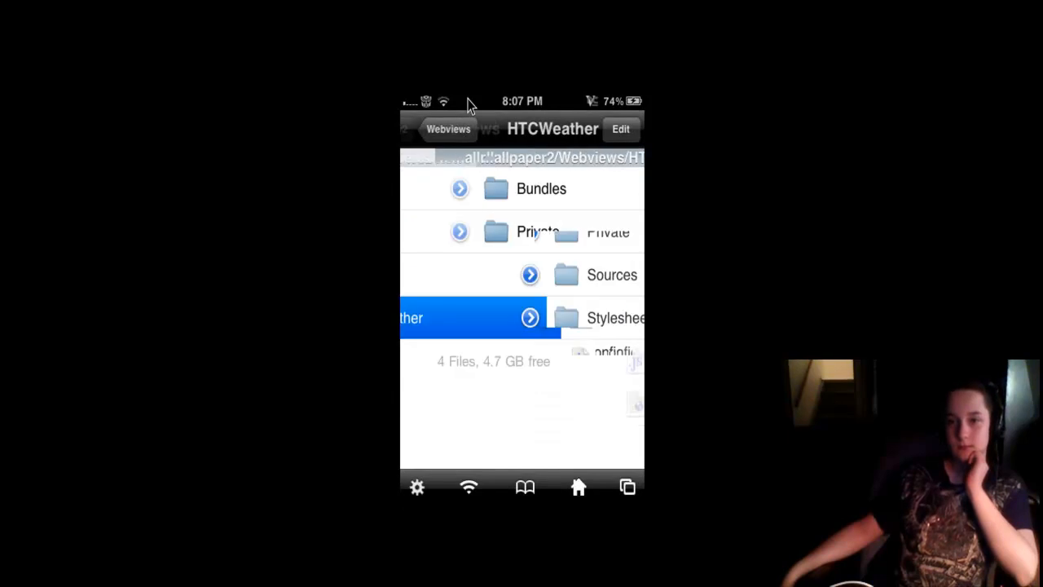
- Back out to the device root, then descend into /var/mobile
click(427, 129)
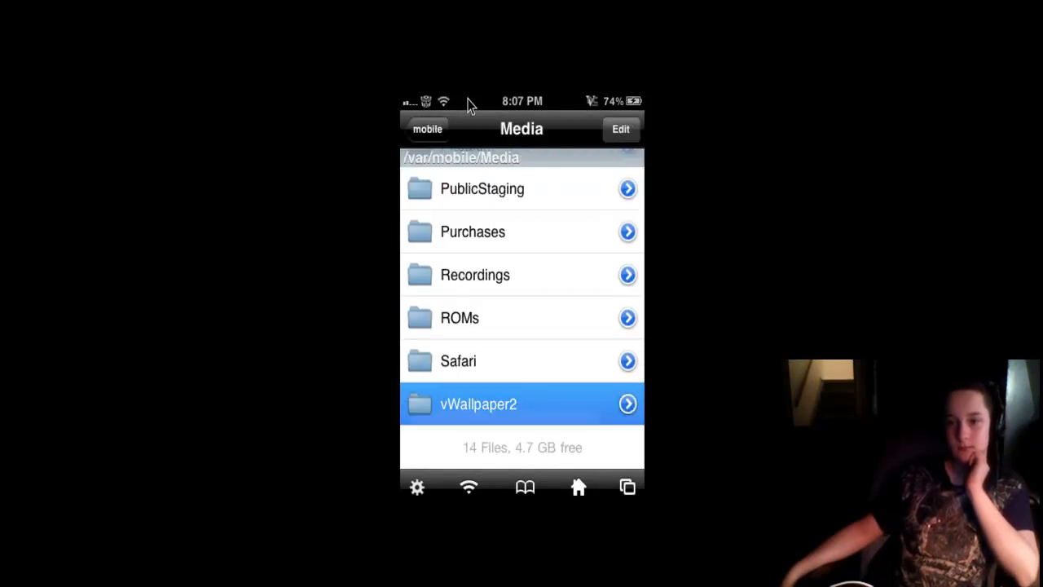
click(422, 128)
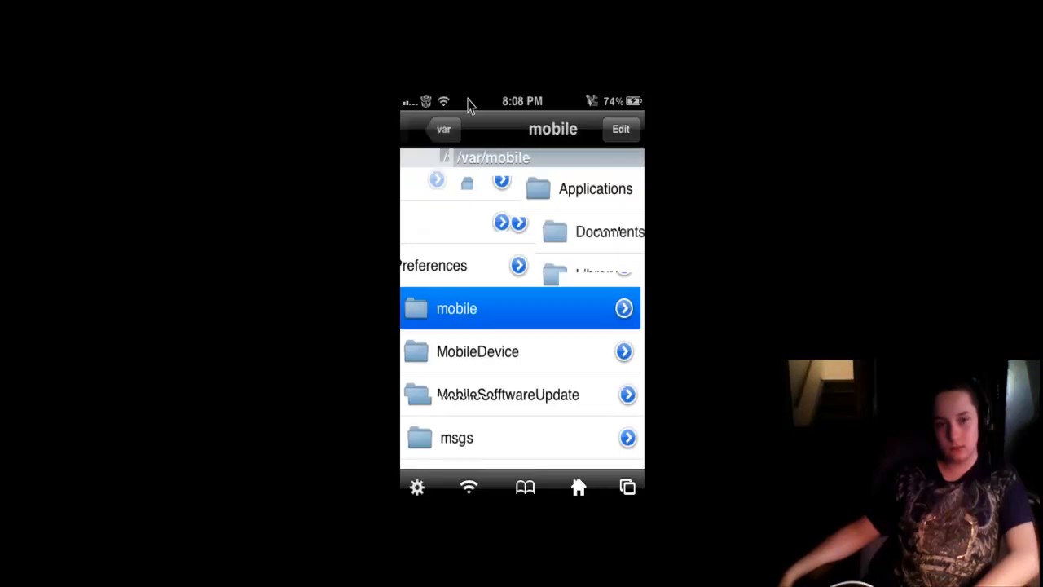
click(443, 128)
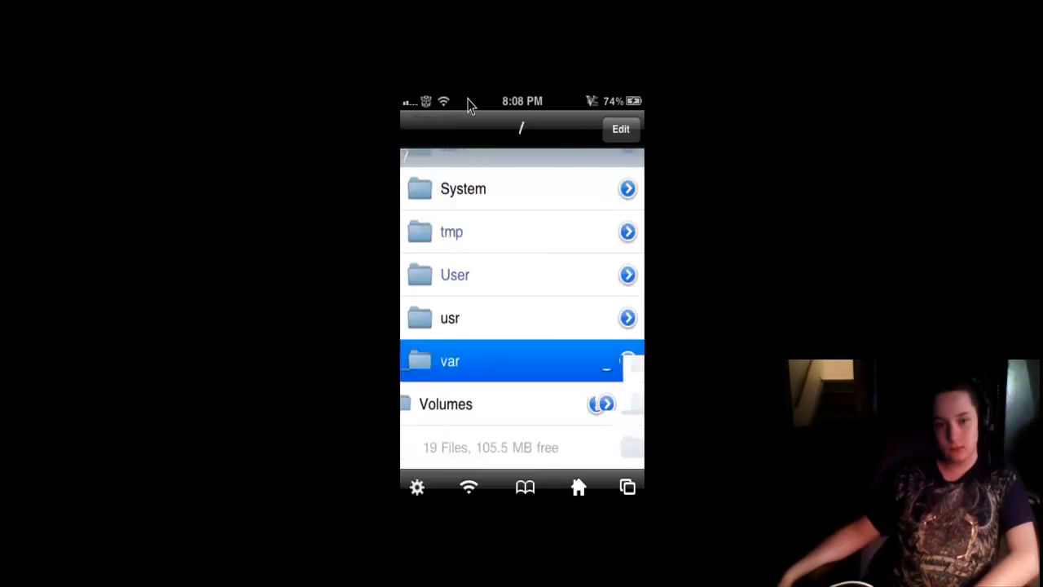
click(522, 361)
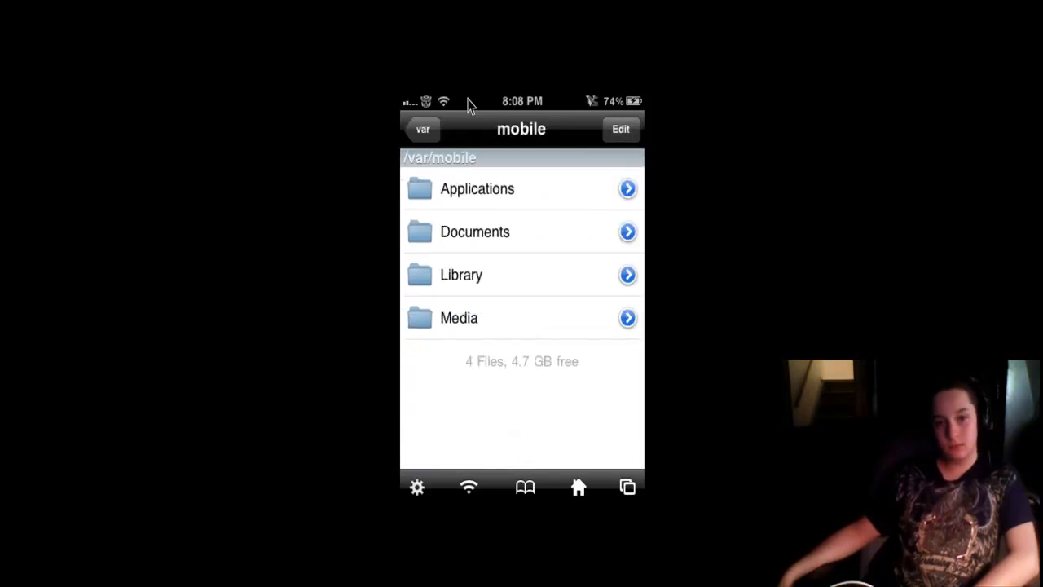
- Navigate Media > vWallpaper2 > Webviews > HTCWeather and select configureMe.js to open
click(522, 318)
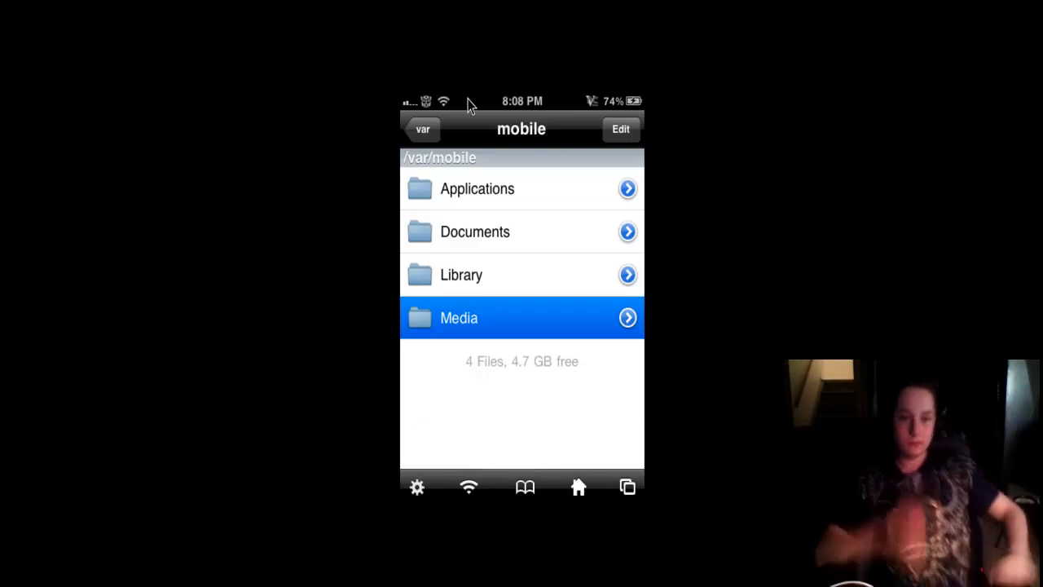
click(522, 316)
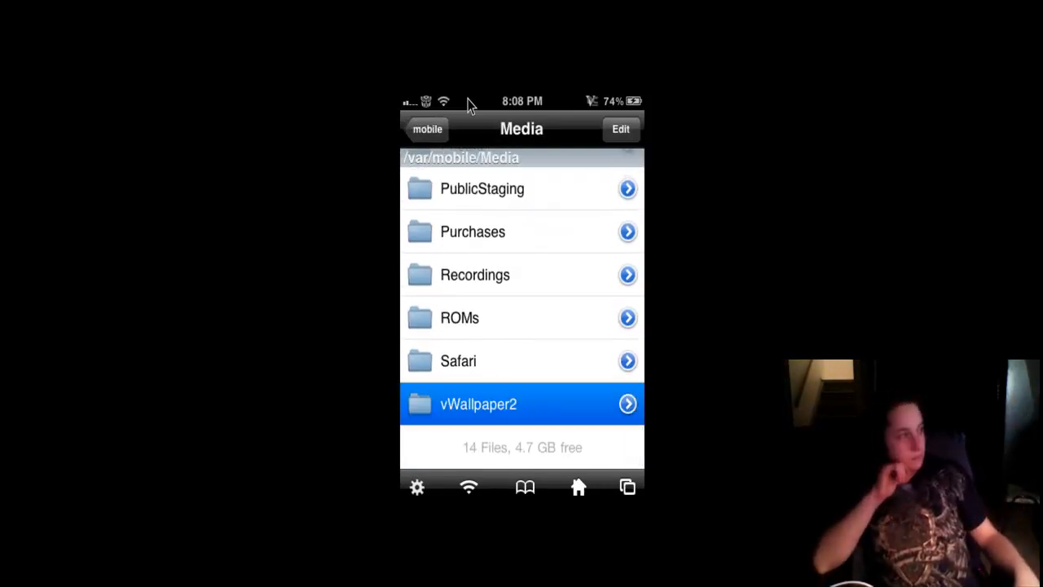
click(521, 404)
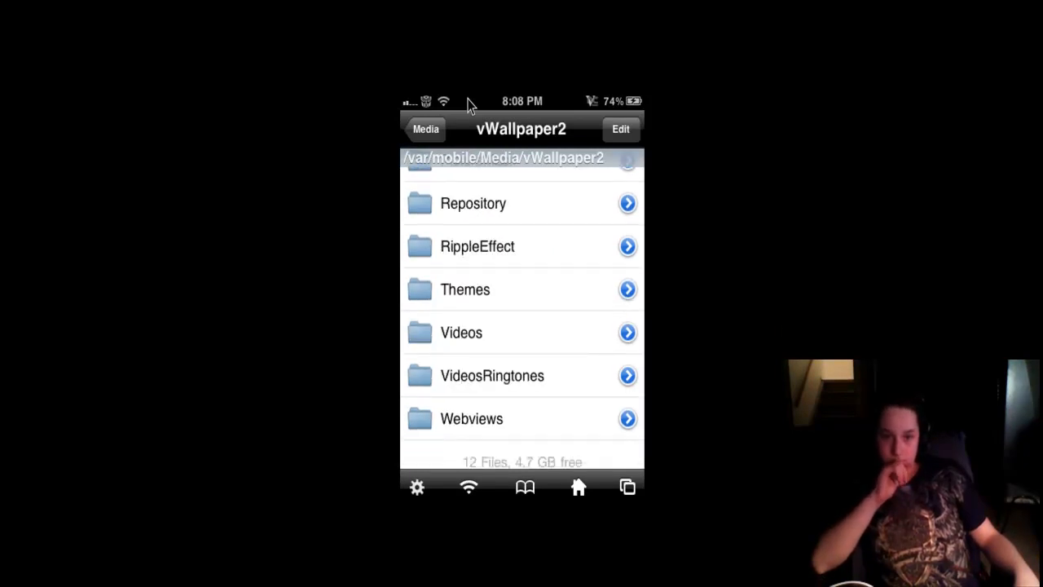
click(627, 418)
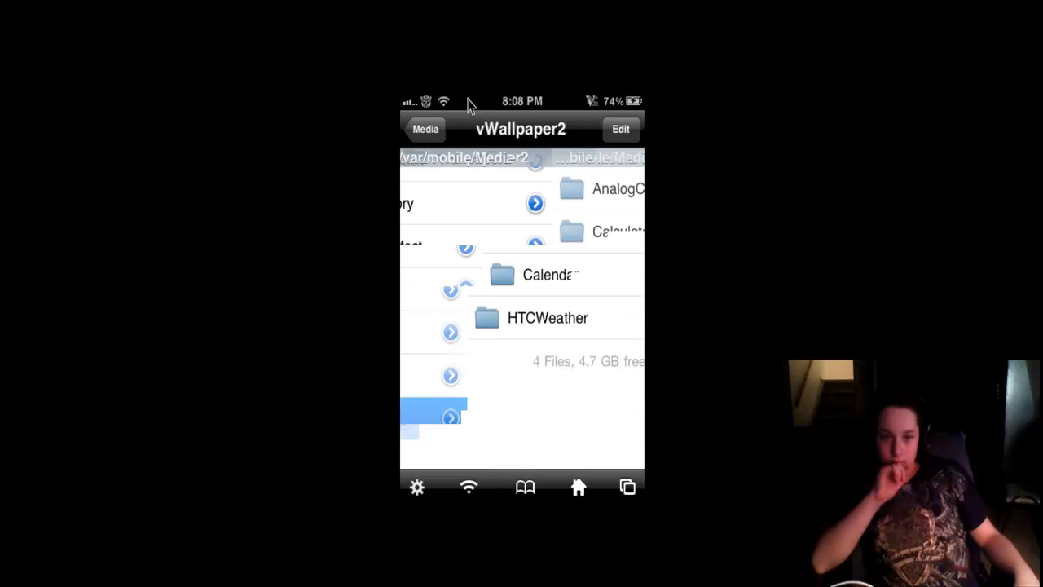
click(534, 202)
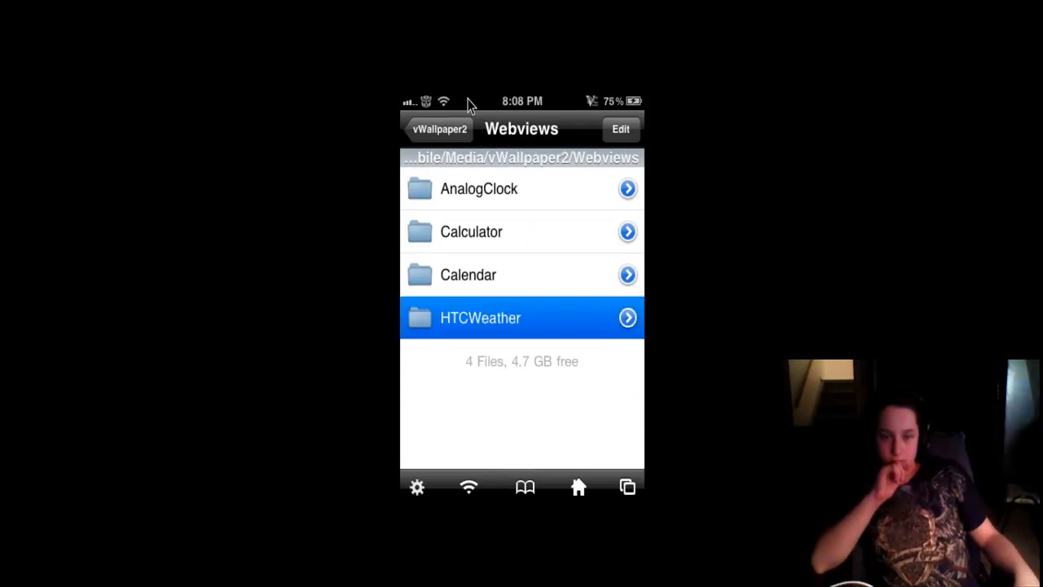
click(522, 316)
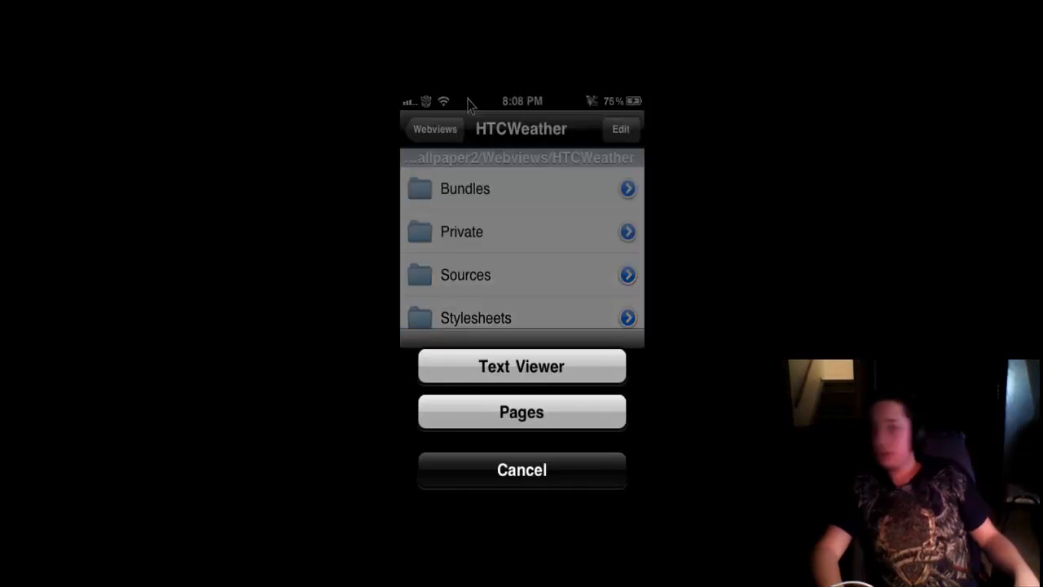
- View configureMe.js in Text Viewer, briefly entering and cancelling edit to read the locale line
click(522, 365)
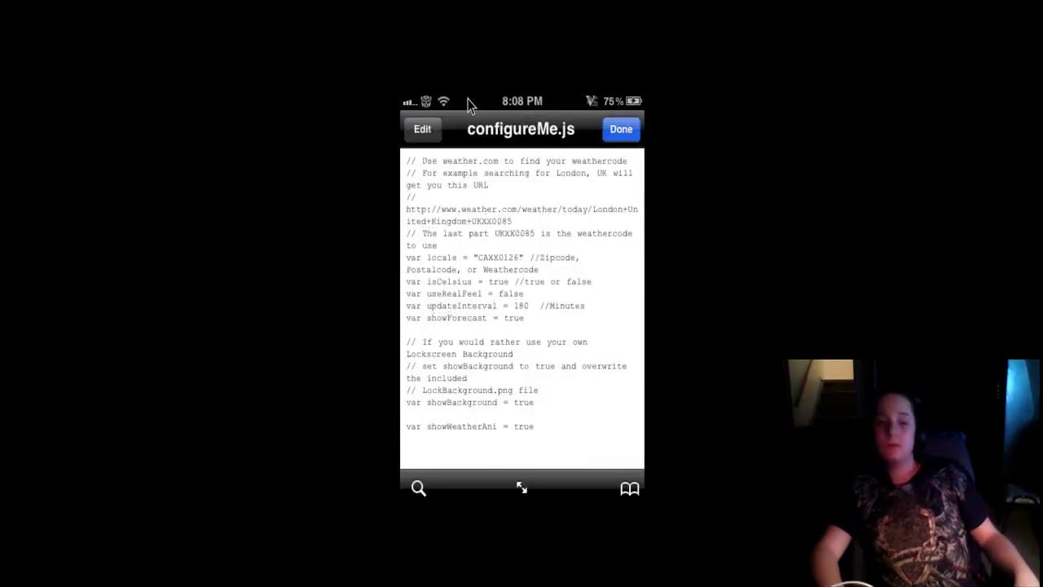
click(422, 129)
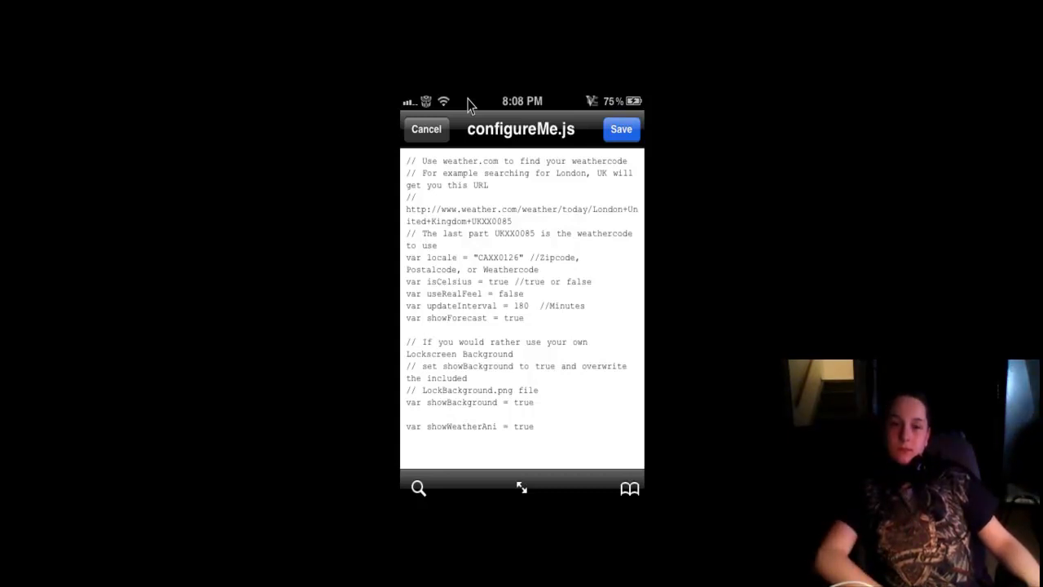
click(621, 129)
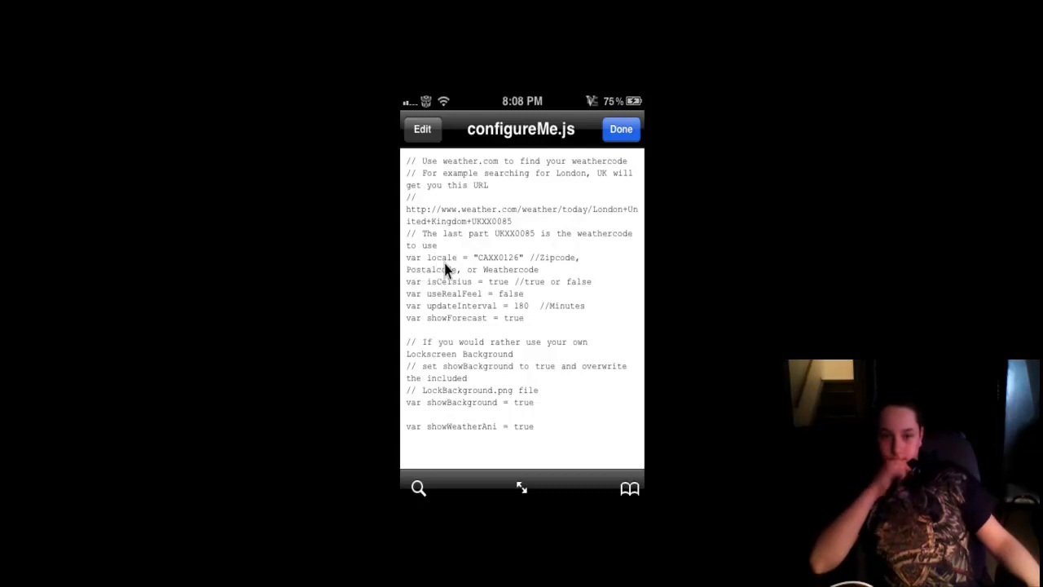
mouse_move(427, 276)
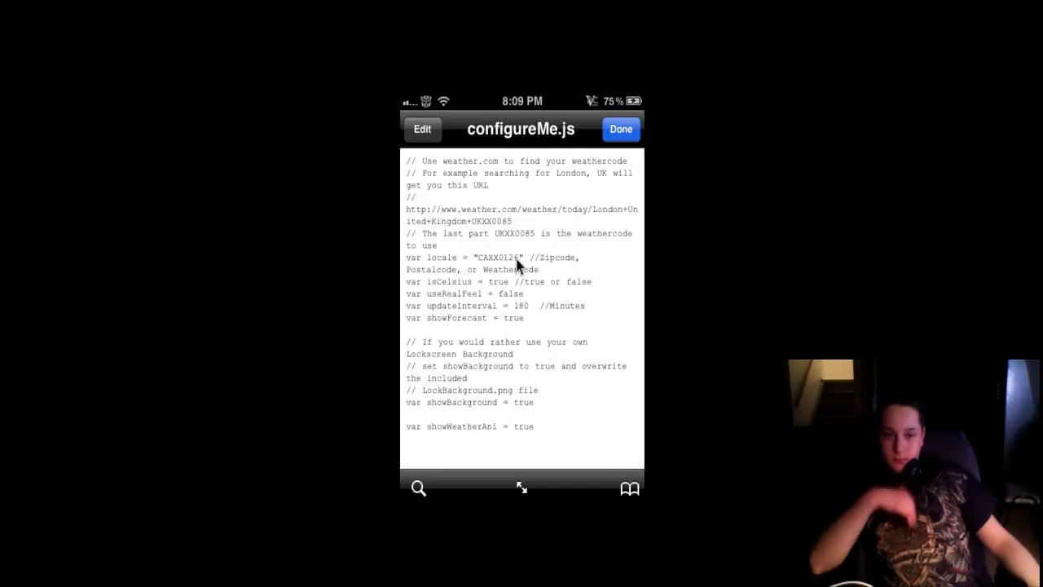
mouse_move(497, 260)
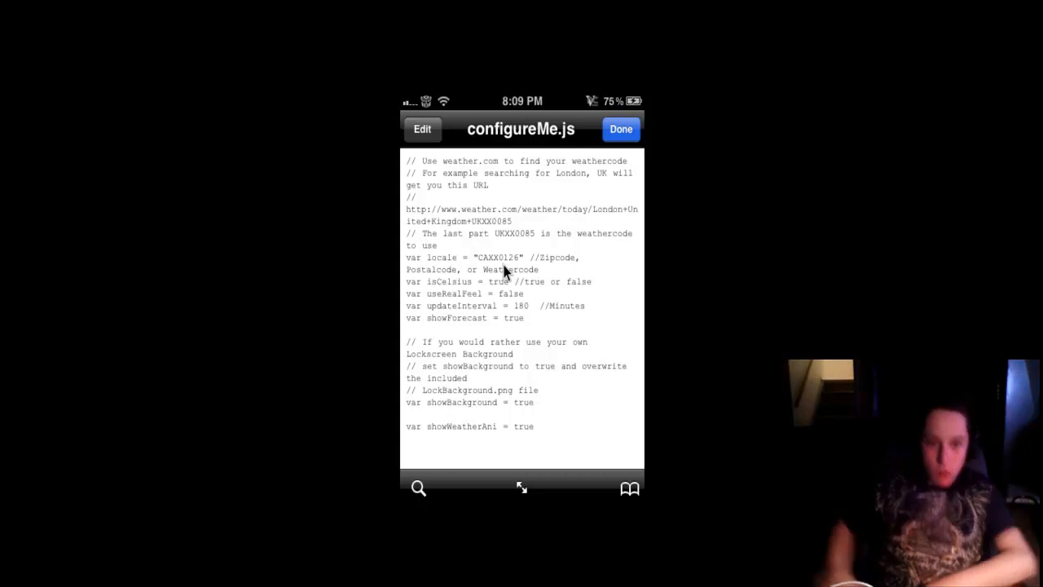
- Edit the locale string to the local weather code and save configureMe.js
click(422, 129)
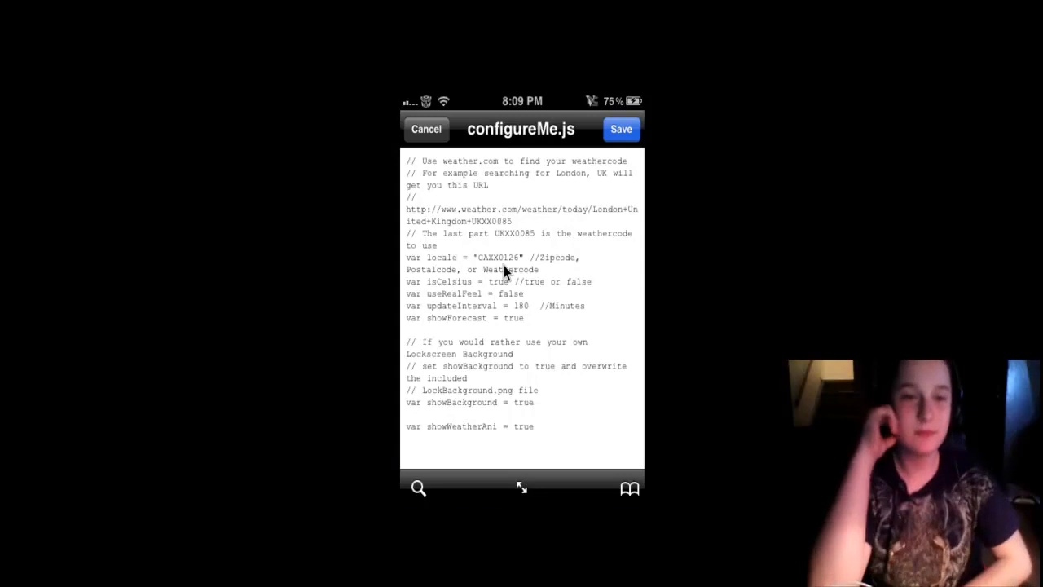
click(506, 258)
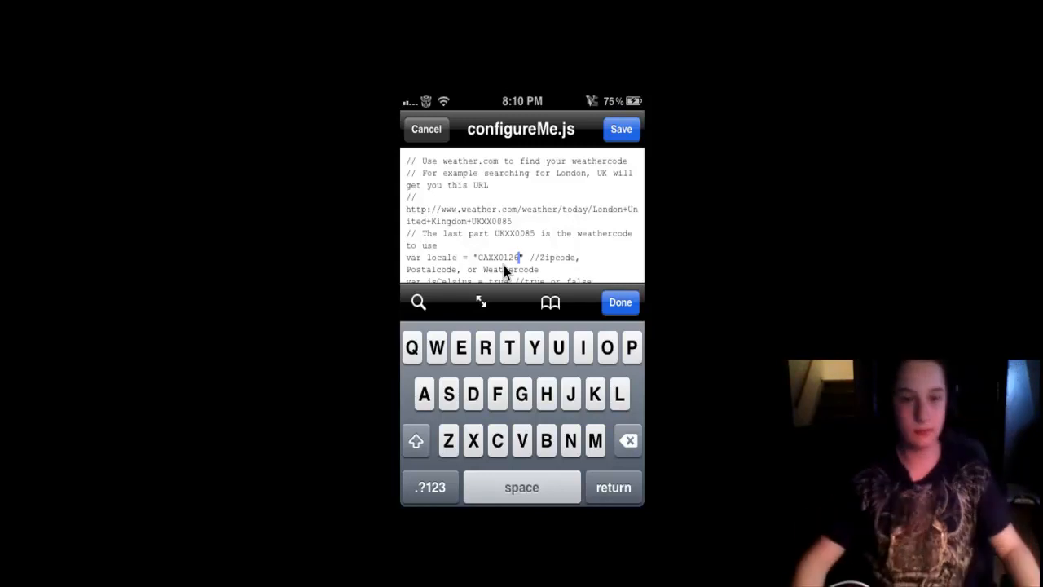
click(619, 301)
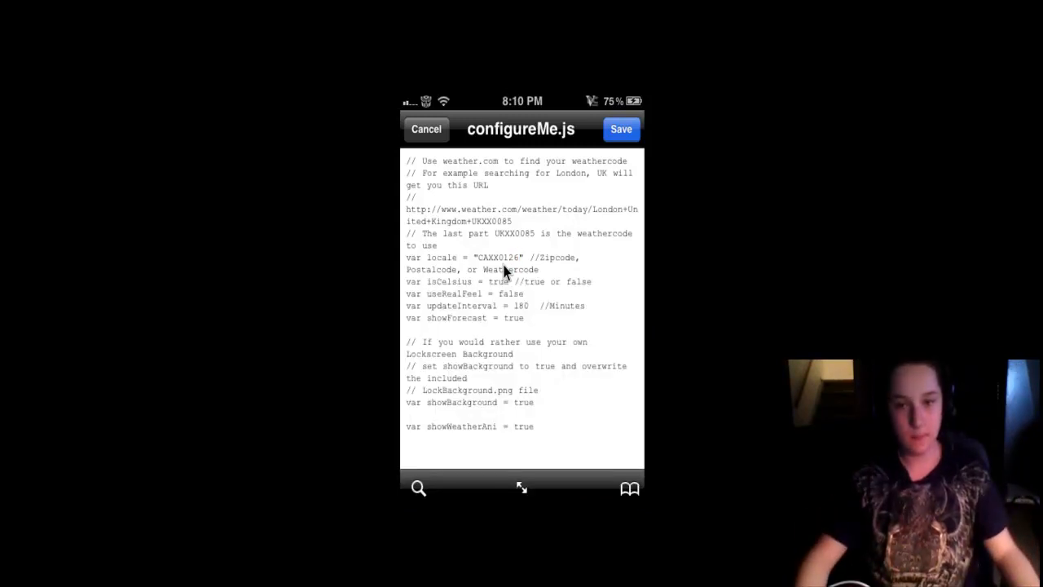
click(620, 129)
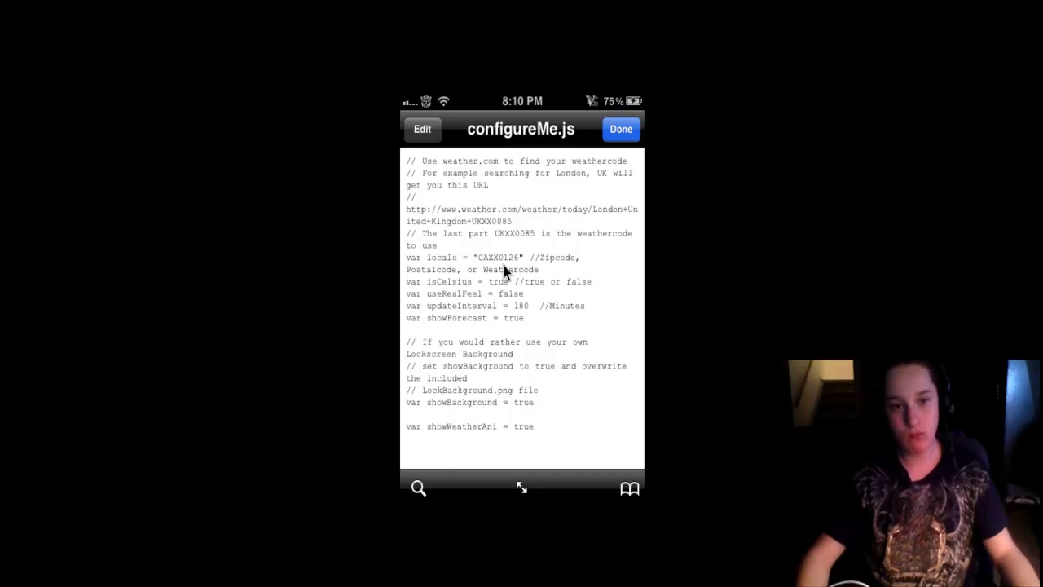
- Close the file, exit iFile and dismiss the overlay to see the widget showing Edmonton, cloudy, -3 °C
click(621, 128)
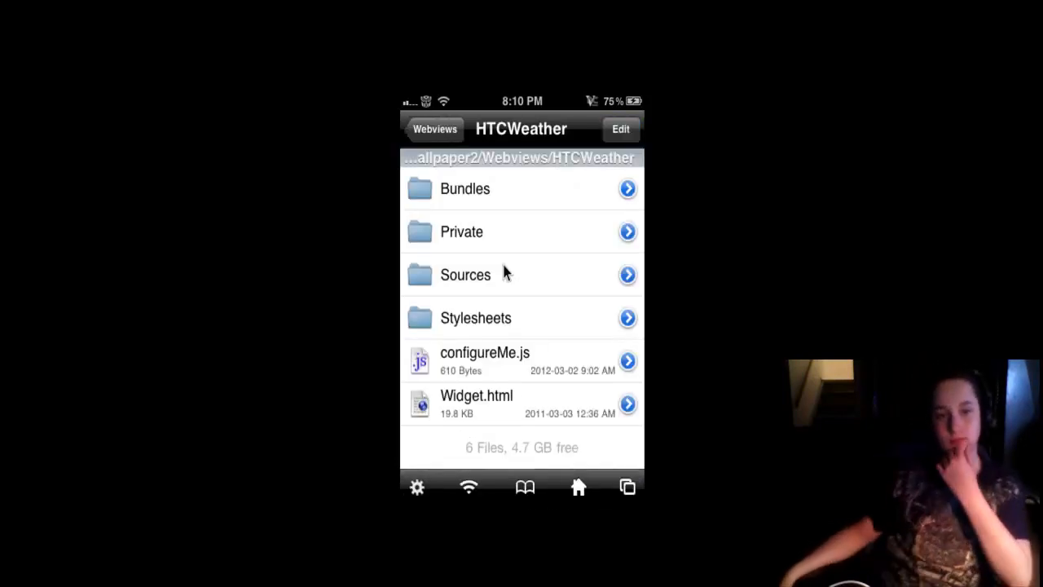
click(434, 129)
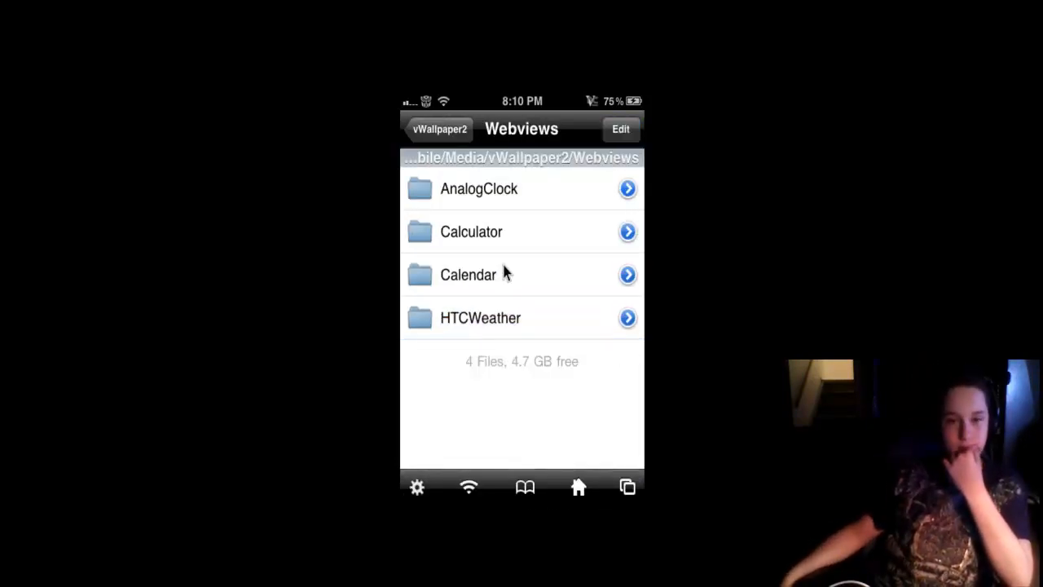
click(577, 486)
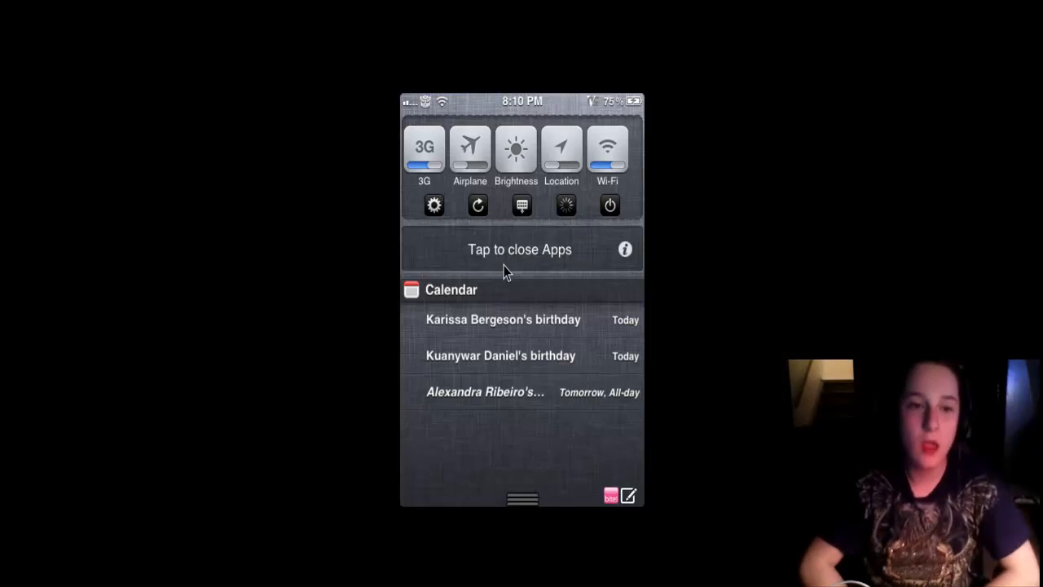
click(518, 249)
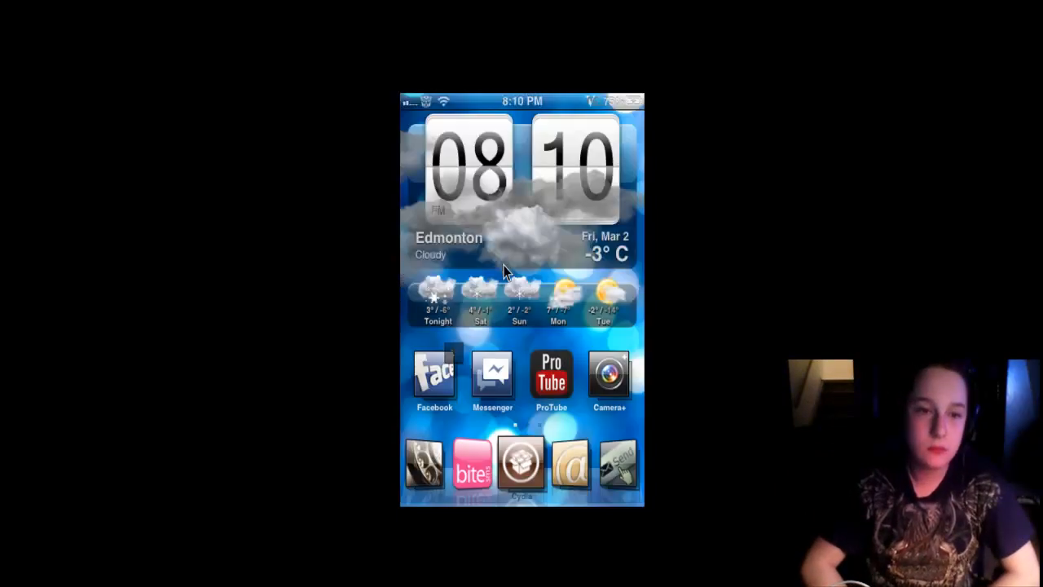